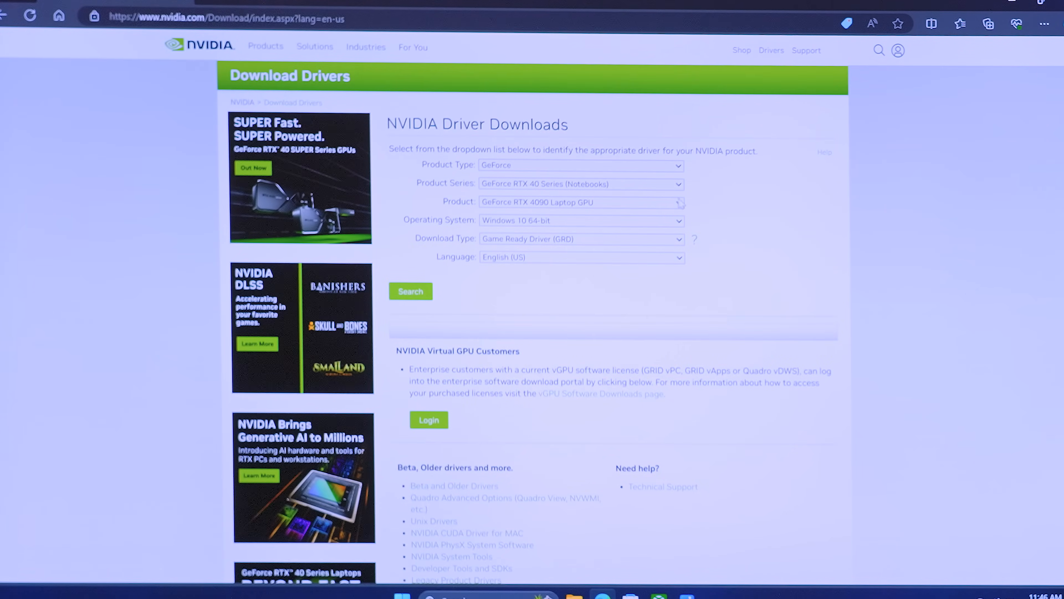
Step: Search drivers for GeForce RTX 30 Series, RTX 3070, Windows 11, then go to Advanced Driver Search
left_click(580, 183)
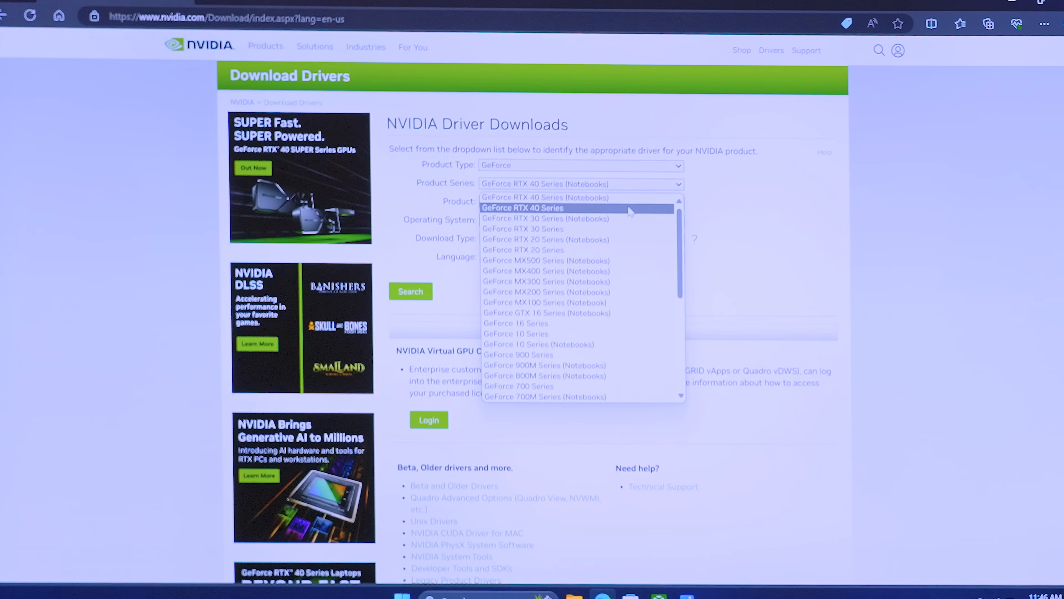
left_click(522, 207)
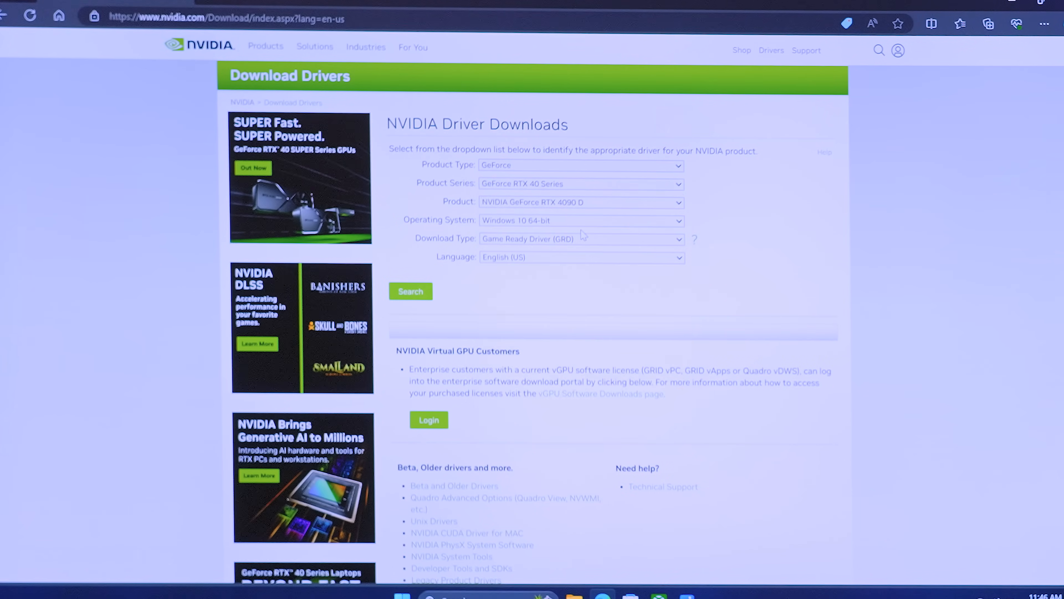
left_click(580, 202)
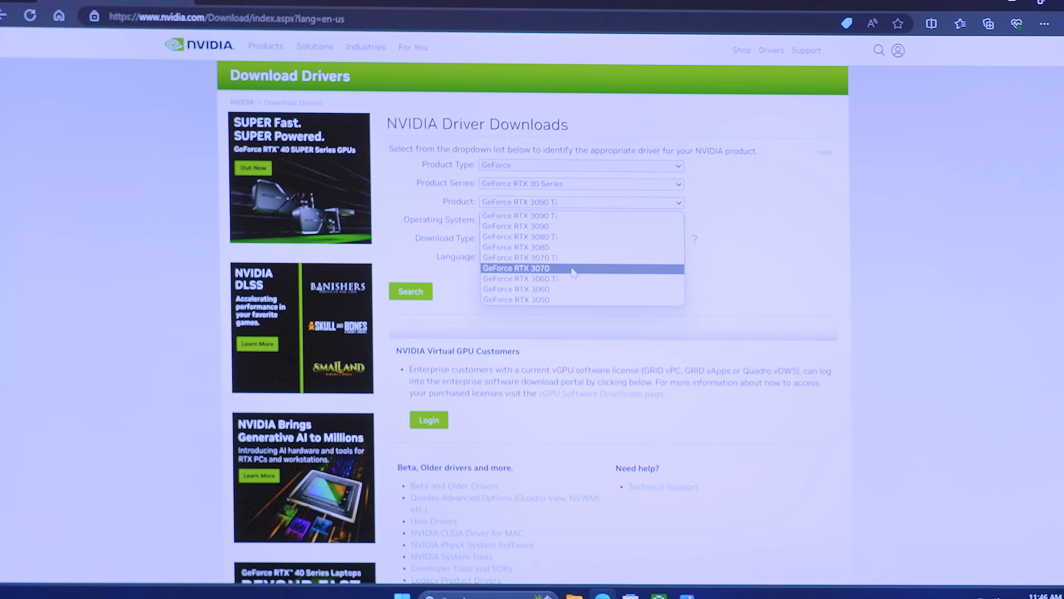
left_click(516, 268)
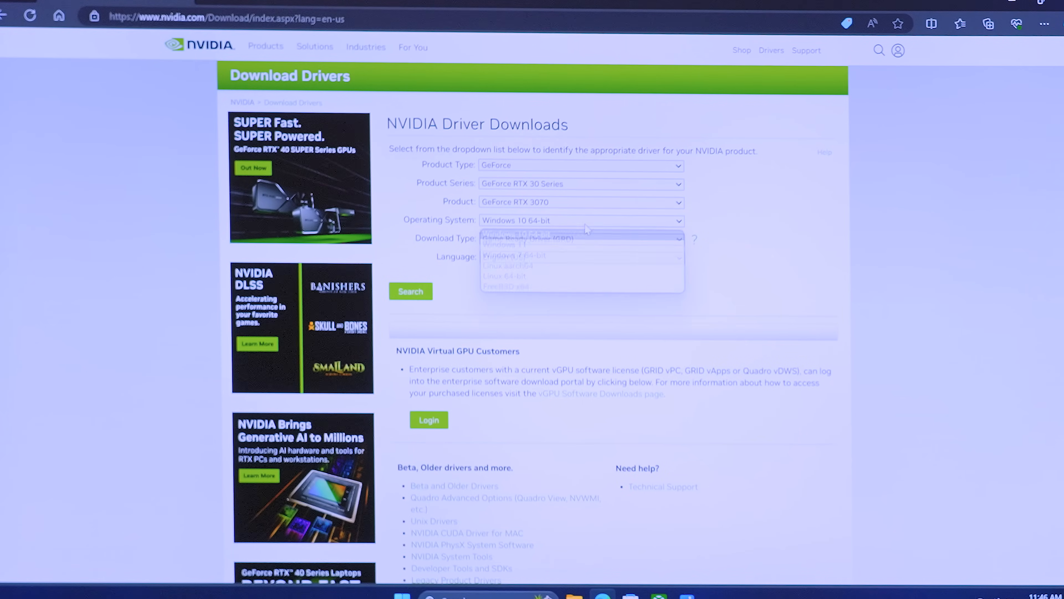
left_click(516, 239)
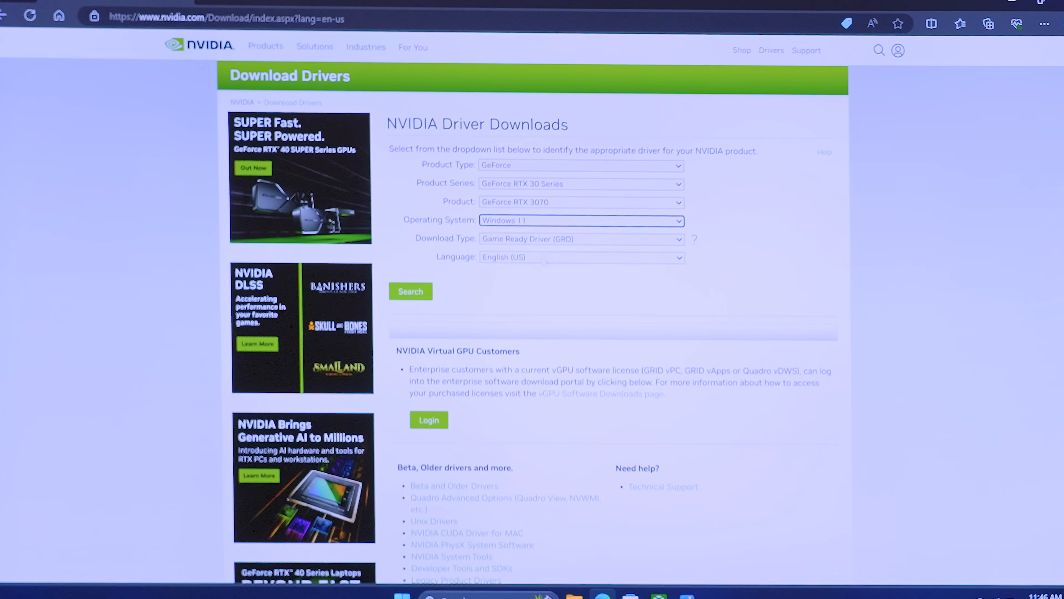
left_click(410, 290)
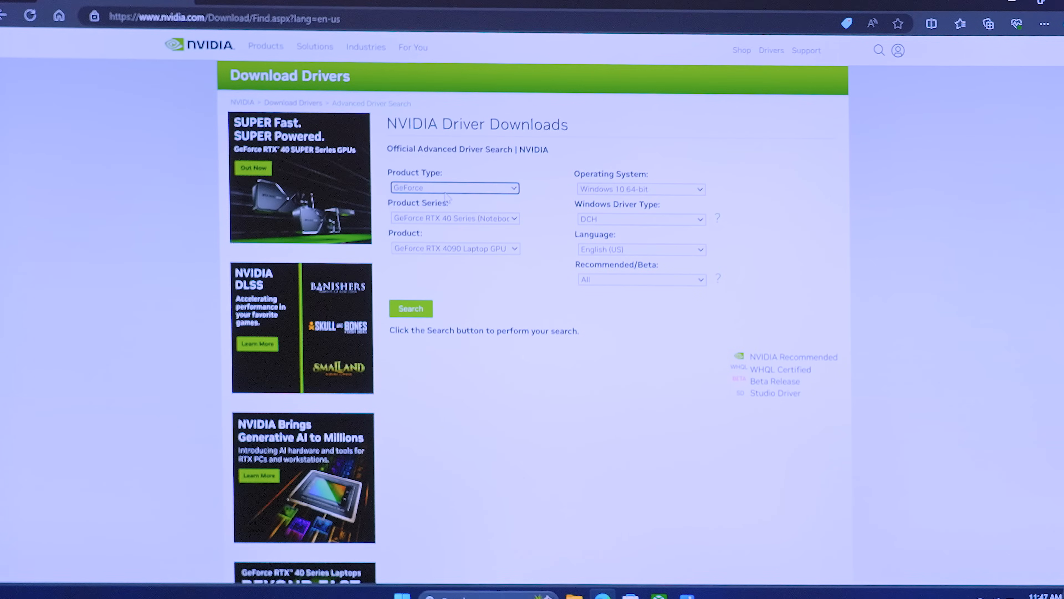
left_click(454, 218)
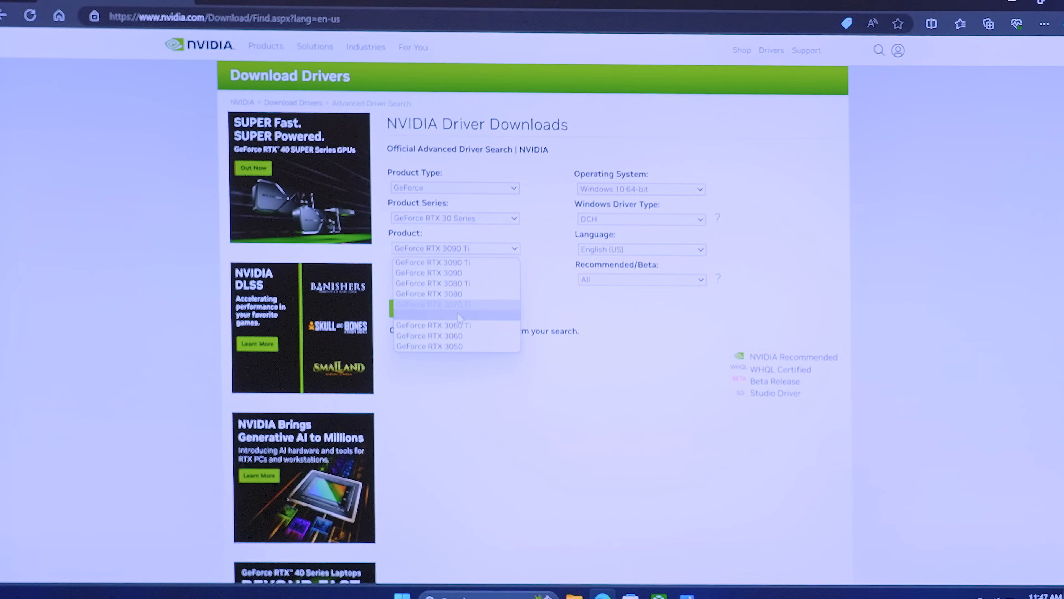
left_click(424, 309)
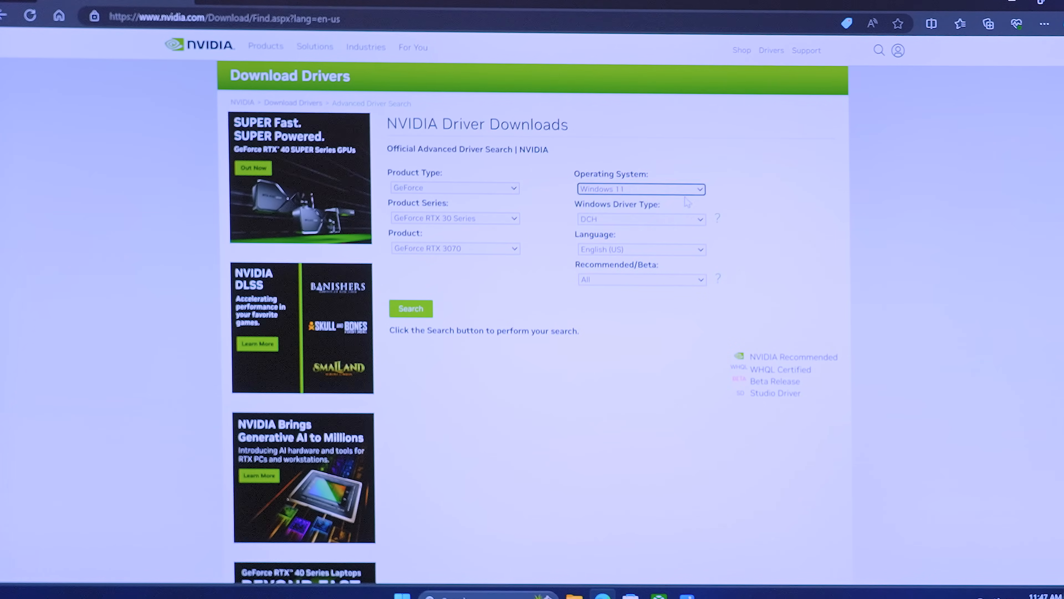
left_click(640, 218)
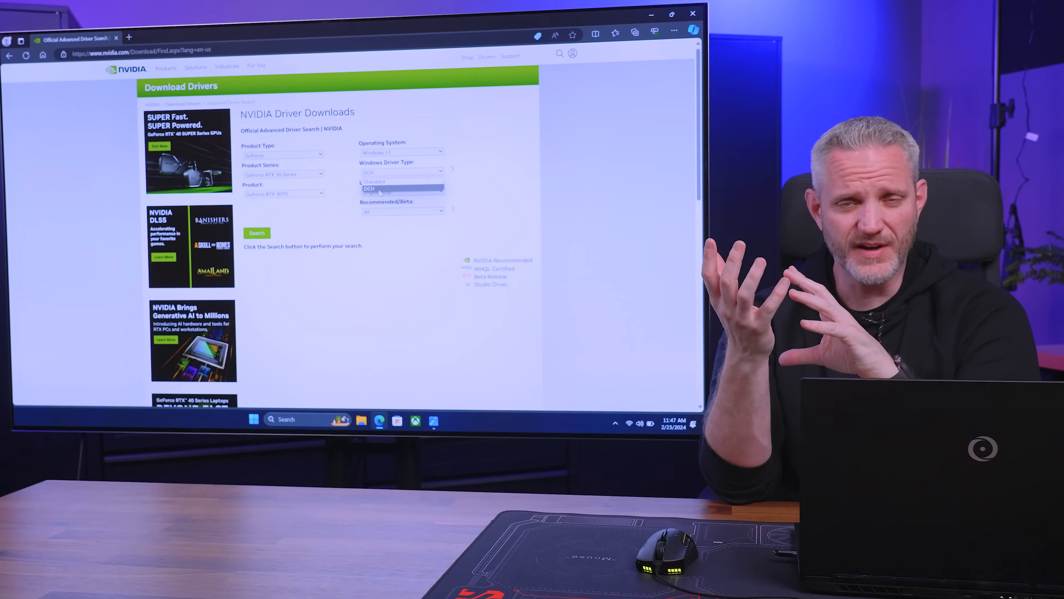
left_click(401, 170)
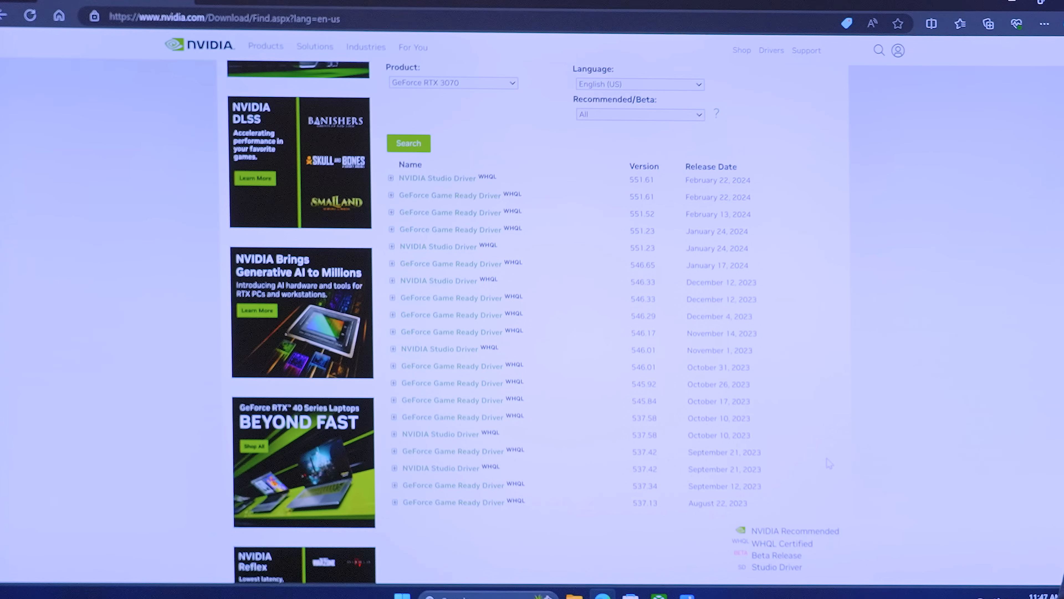
mouse_move(792, 212)
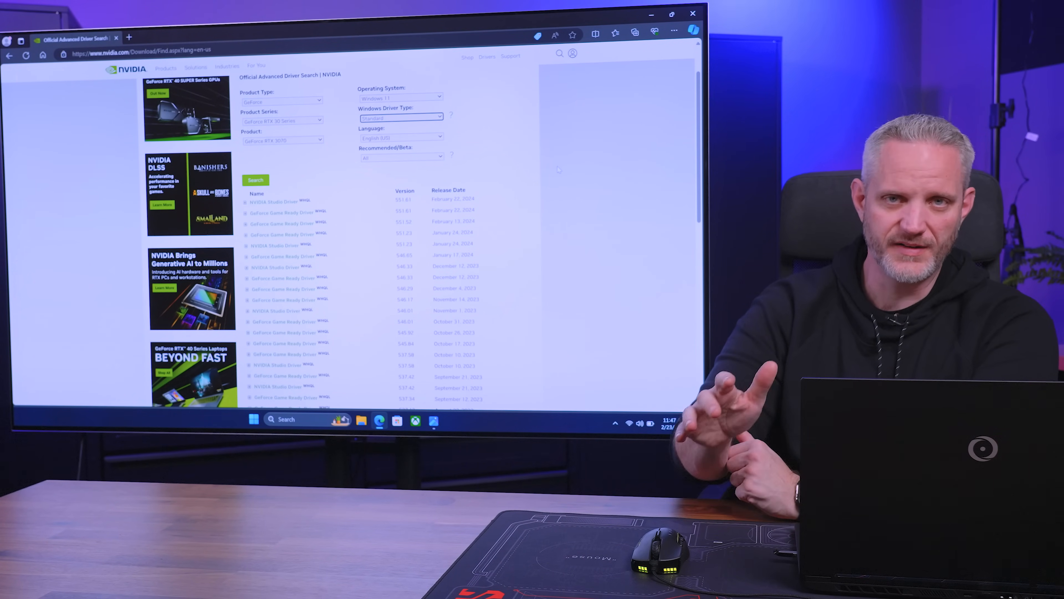
scroll("down", 3)
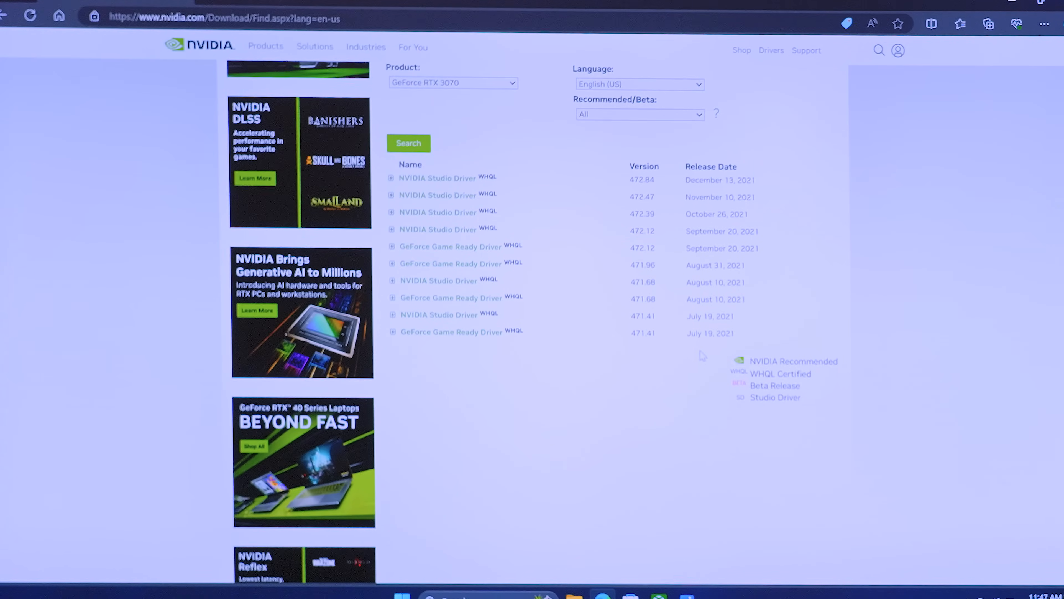
mouse_move(614, 336)
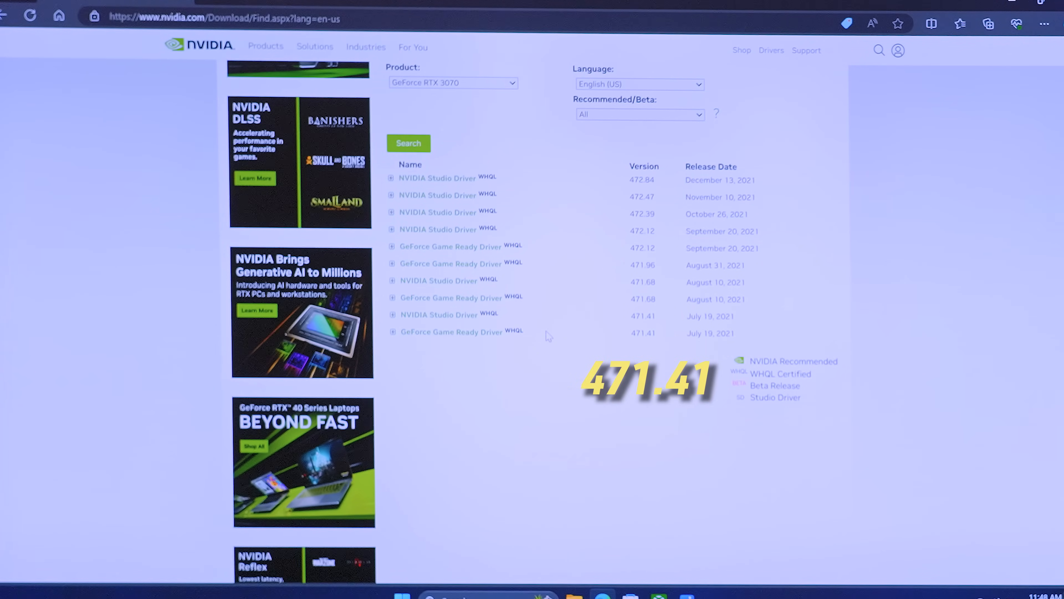
mouse_move(546, 336)
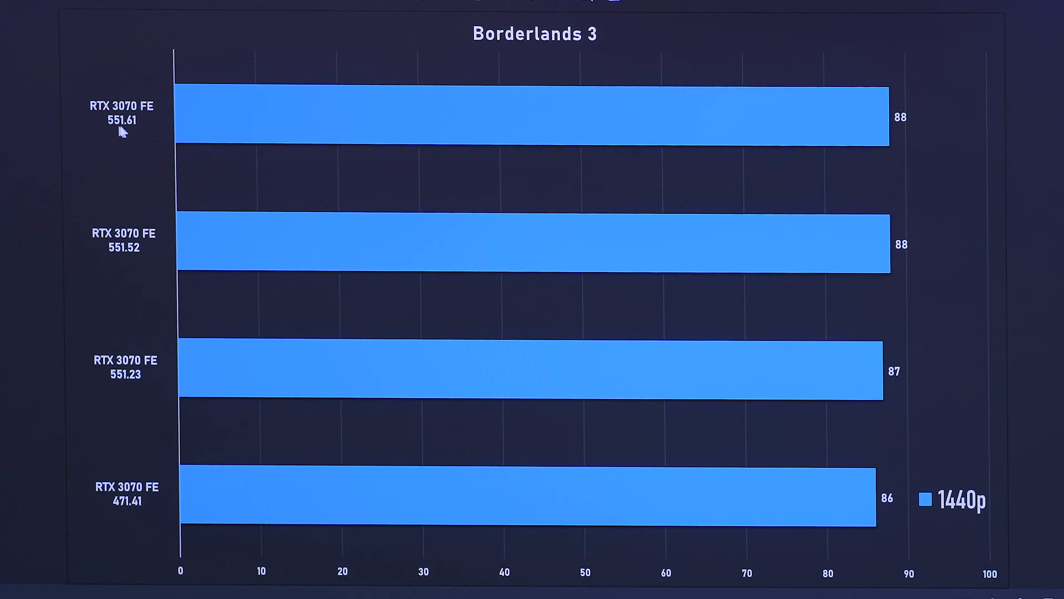
mouse_move(165, 505)
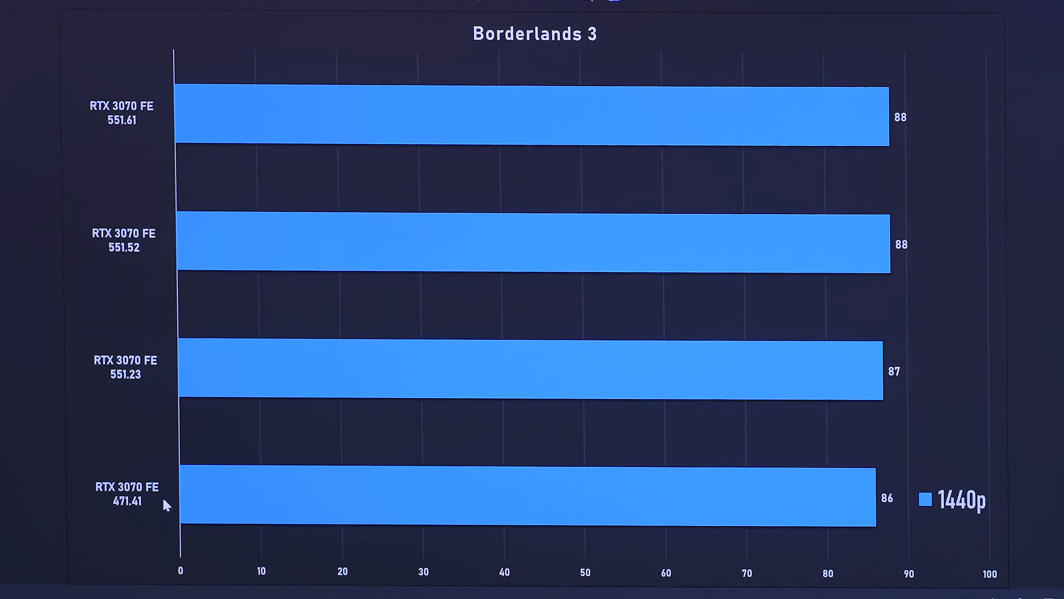
mouse_move(879, 514)
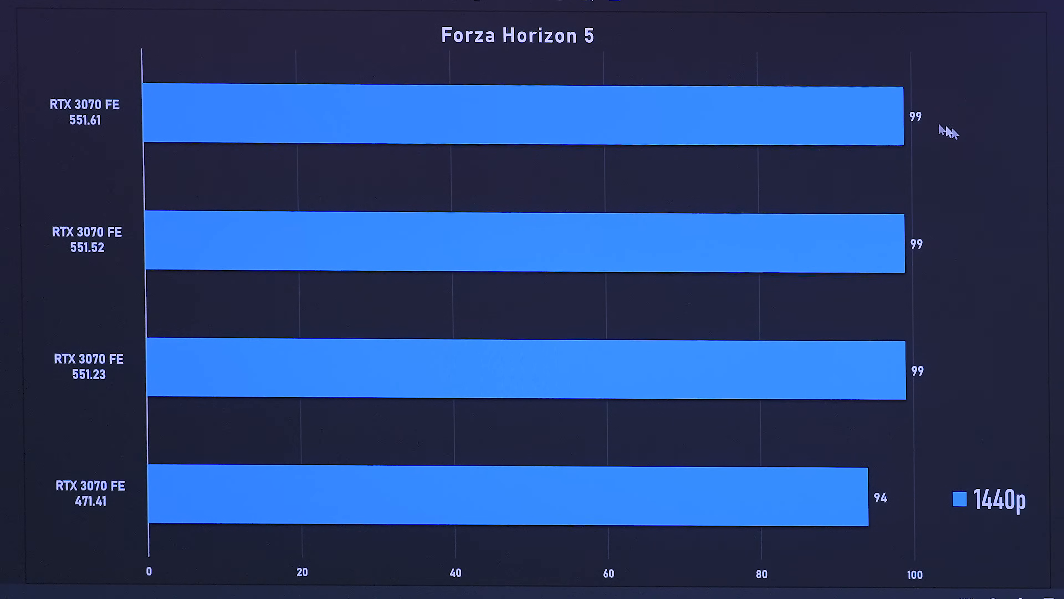
mouse_move(873, 510)
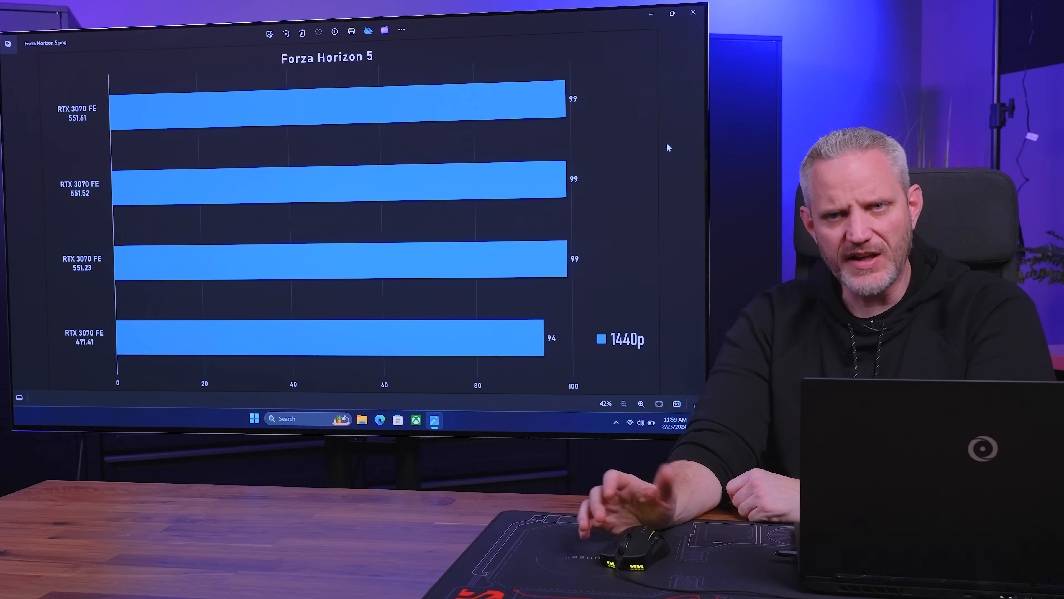
mouse_move(662, 166)
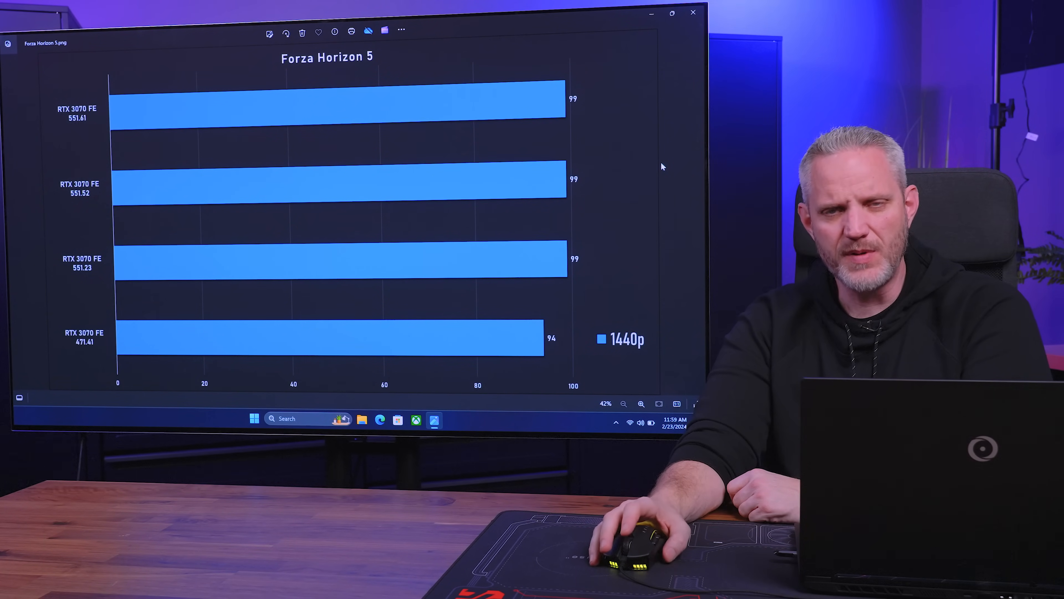